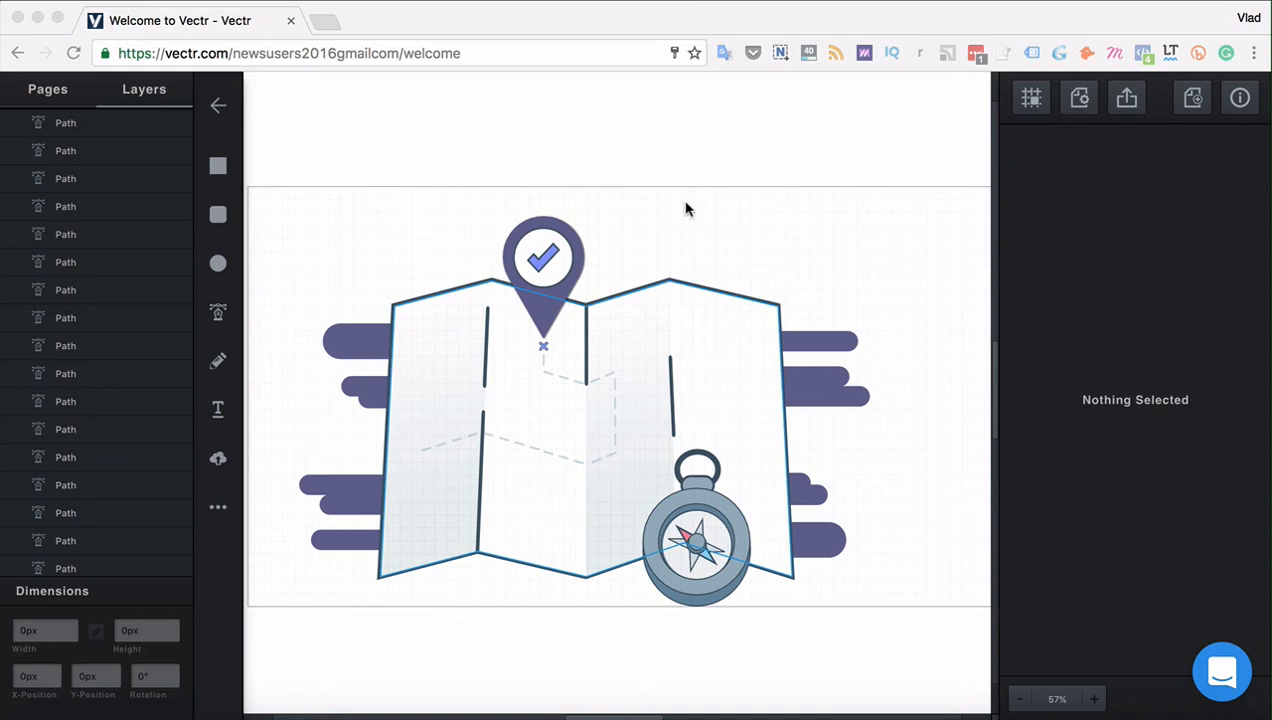
mouse_move(690, 198)
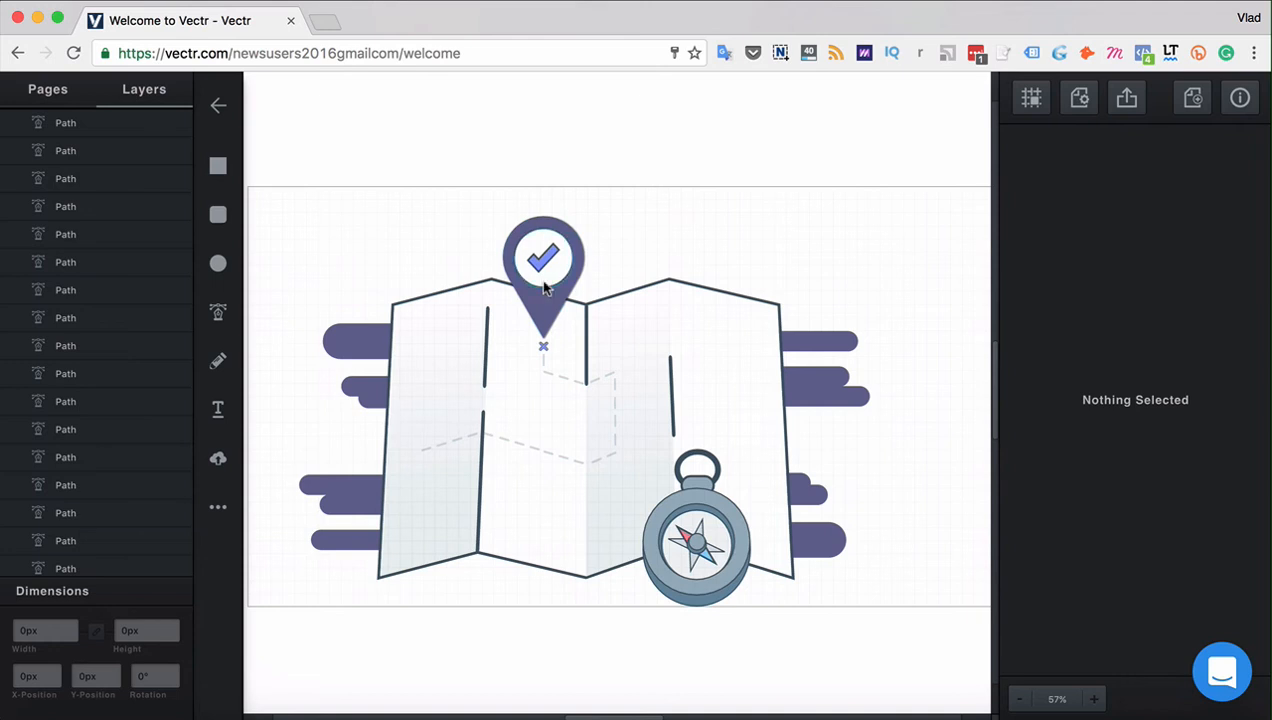
Step: Select the location pin and add a second background fill to it
left_click(544, 260)
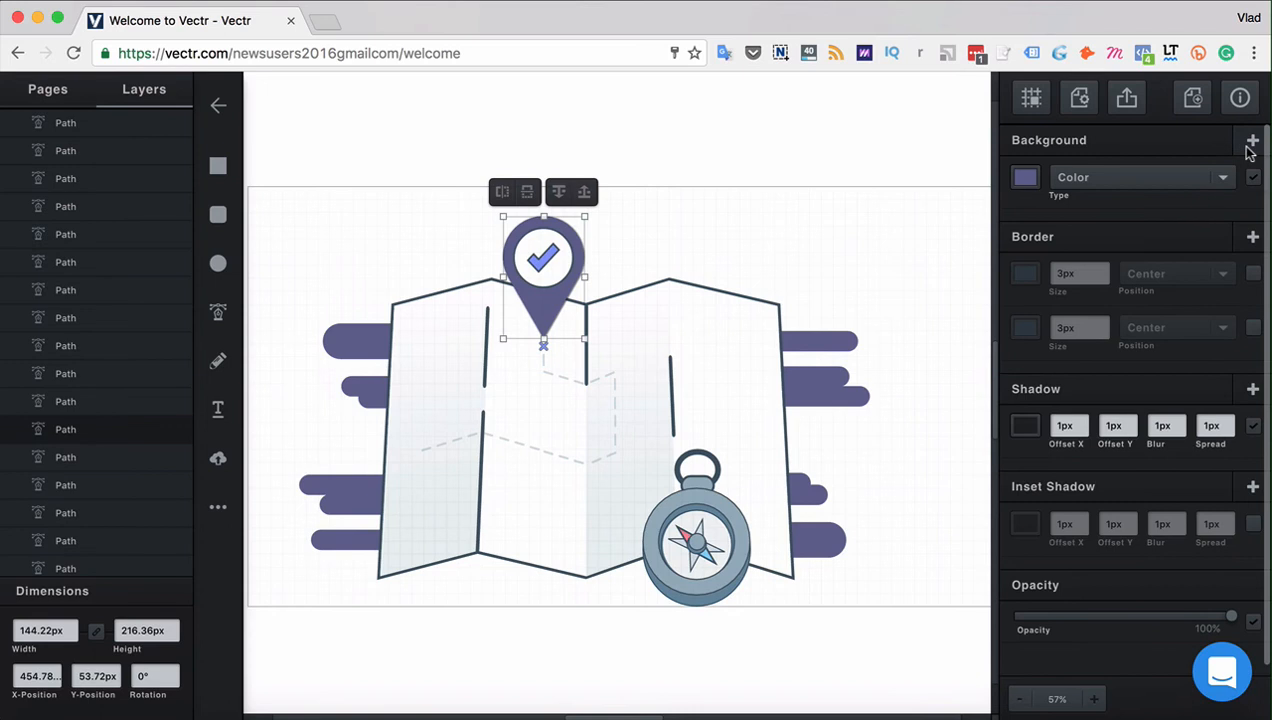
mouse_move(1252, 144)
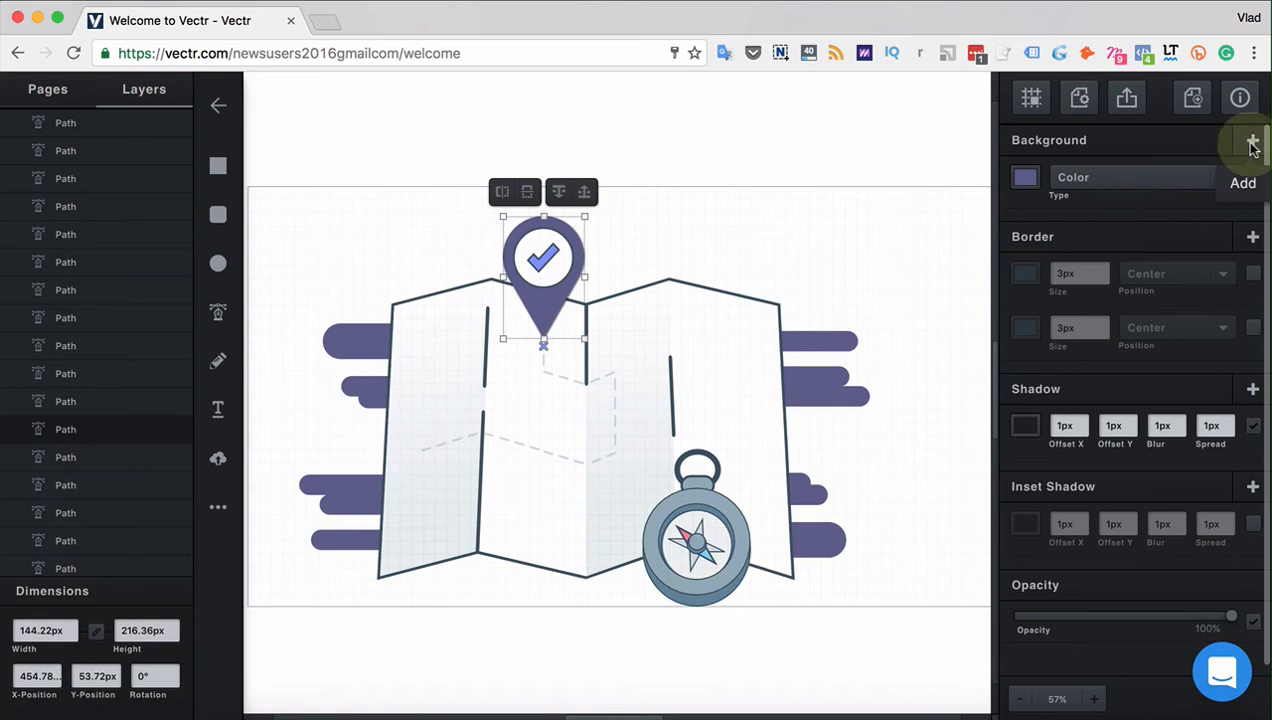
left_click(1252, 140)
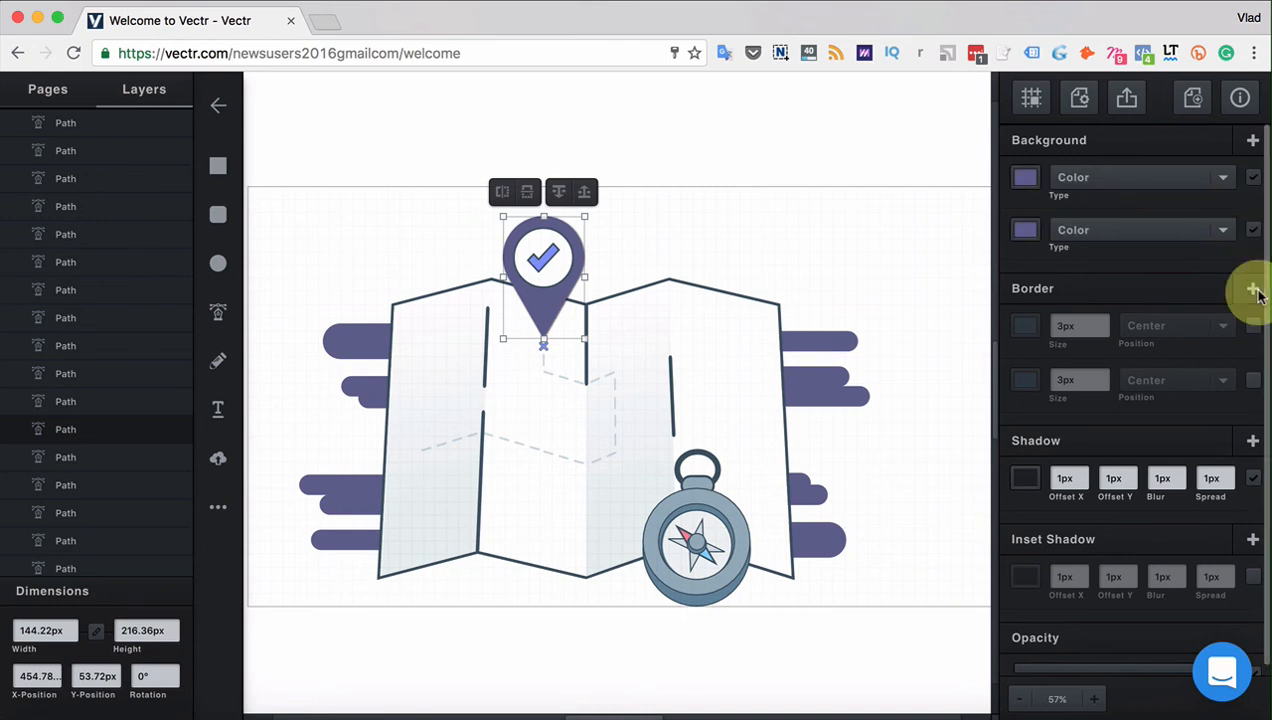
Step: Add a border to the pin, then remove the extra border and fill again
left_click(1252, 288)
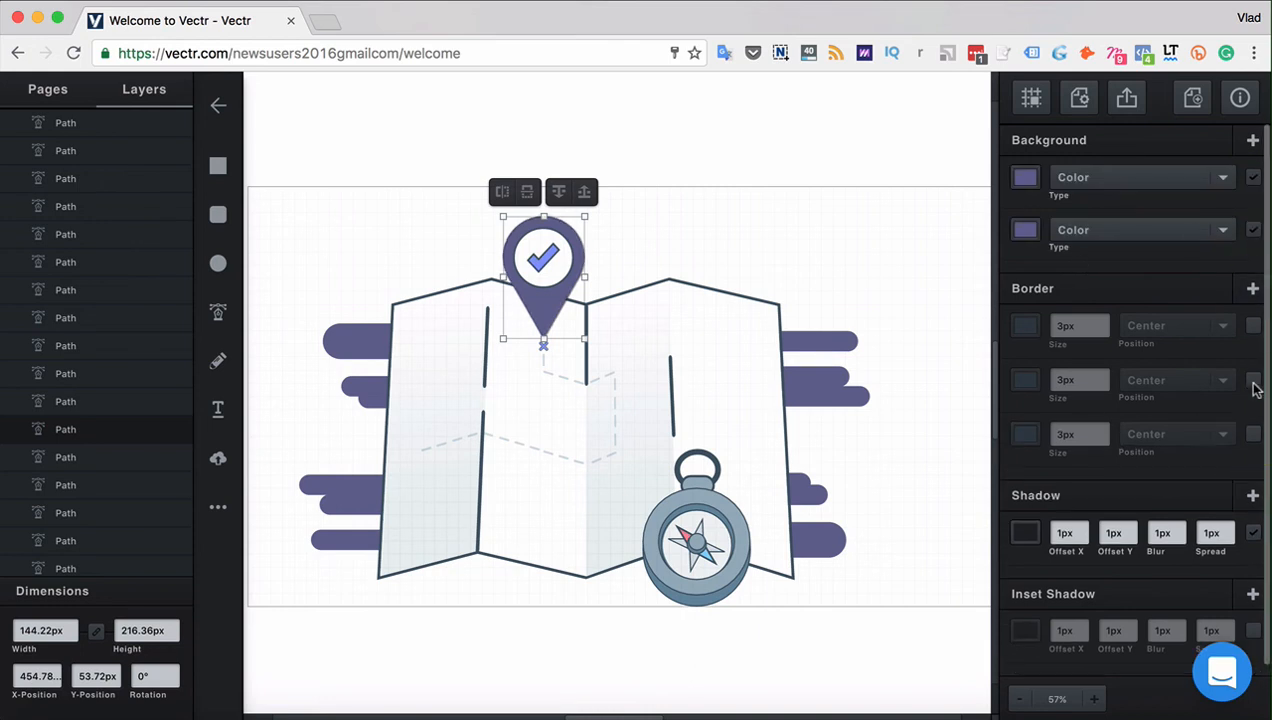
left_click(1252, 496)
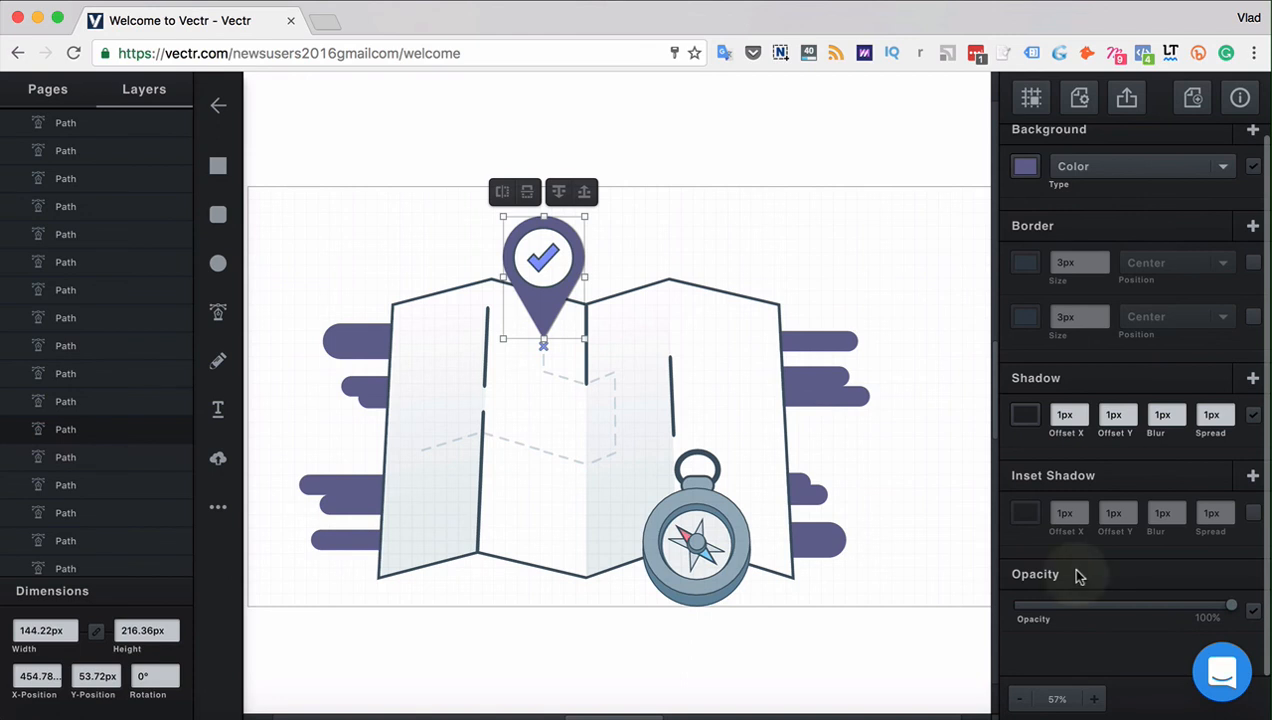
mouse_move(1232, 608)
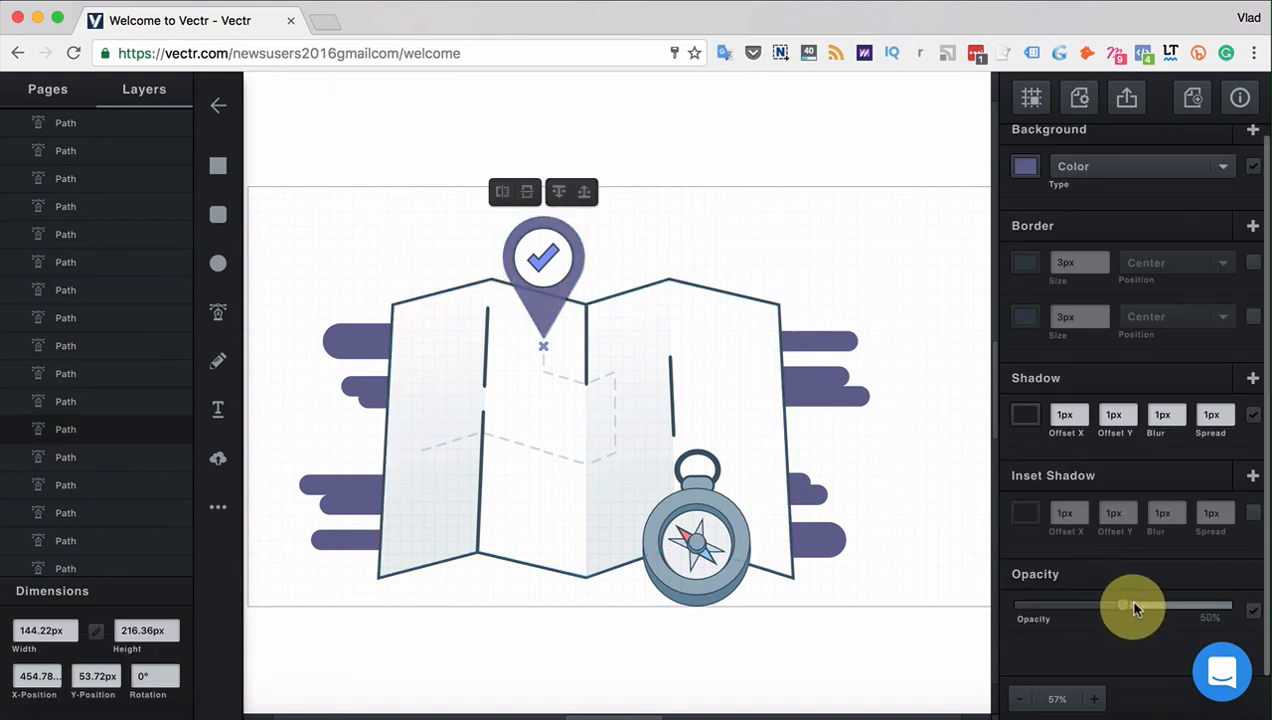
left_click_drag(1132, 608, 1116, 608)
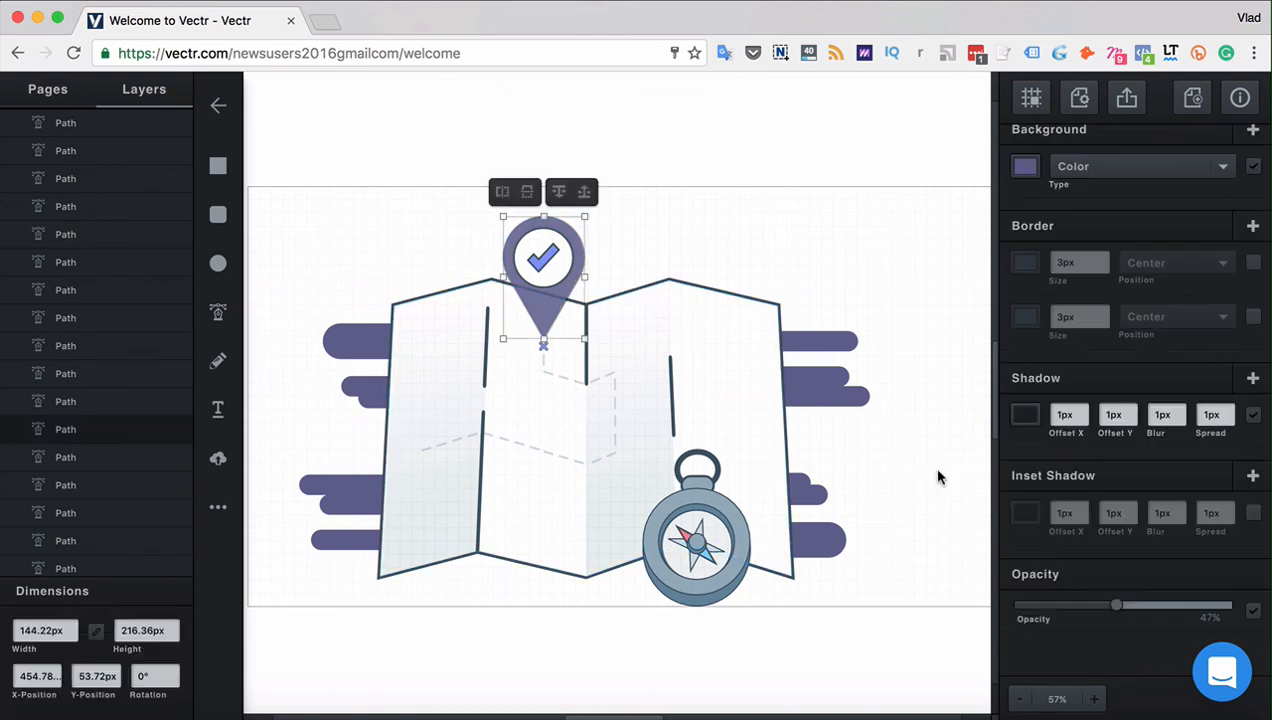
left_click_drag(1116, 604, 1018, 604)
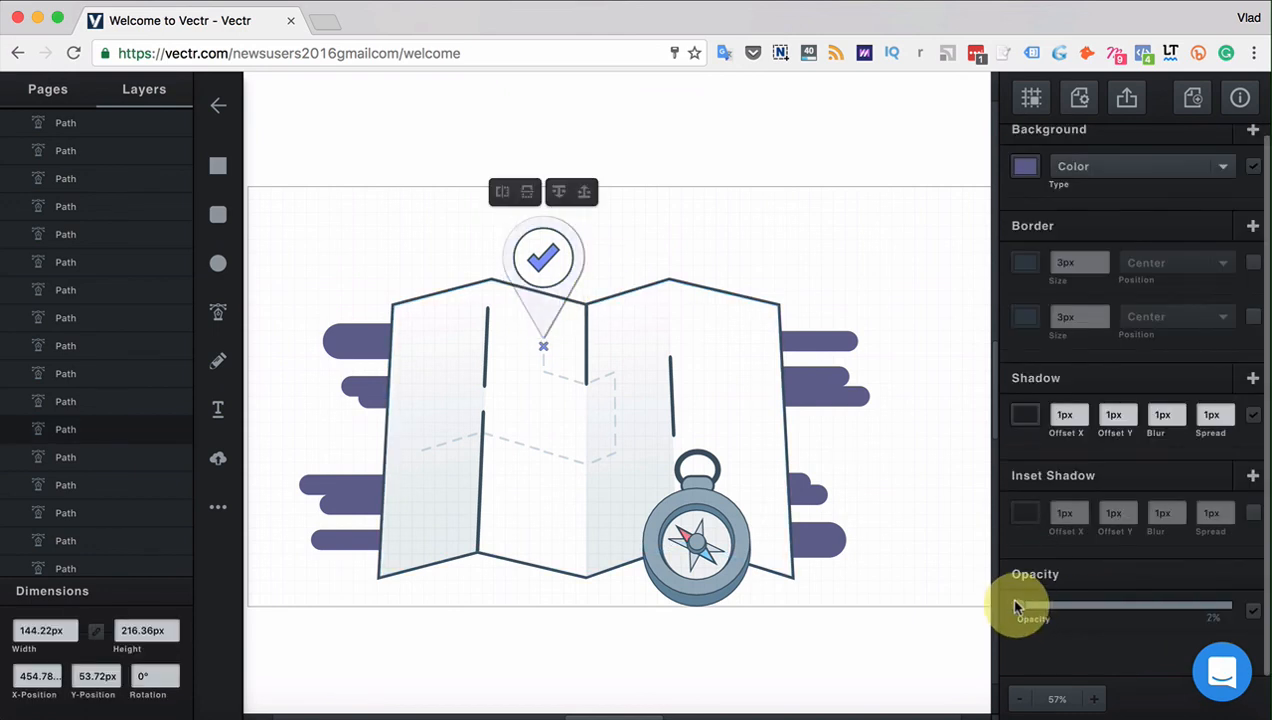
left_click_drag(1030, 608, 1016, 608)
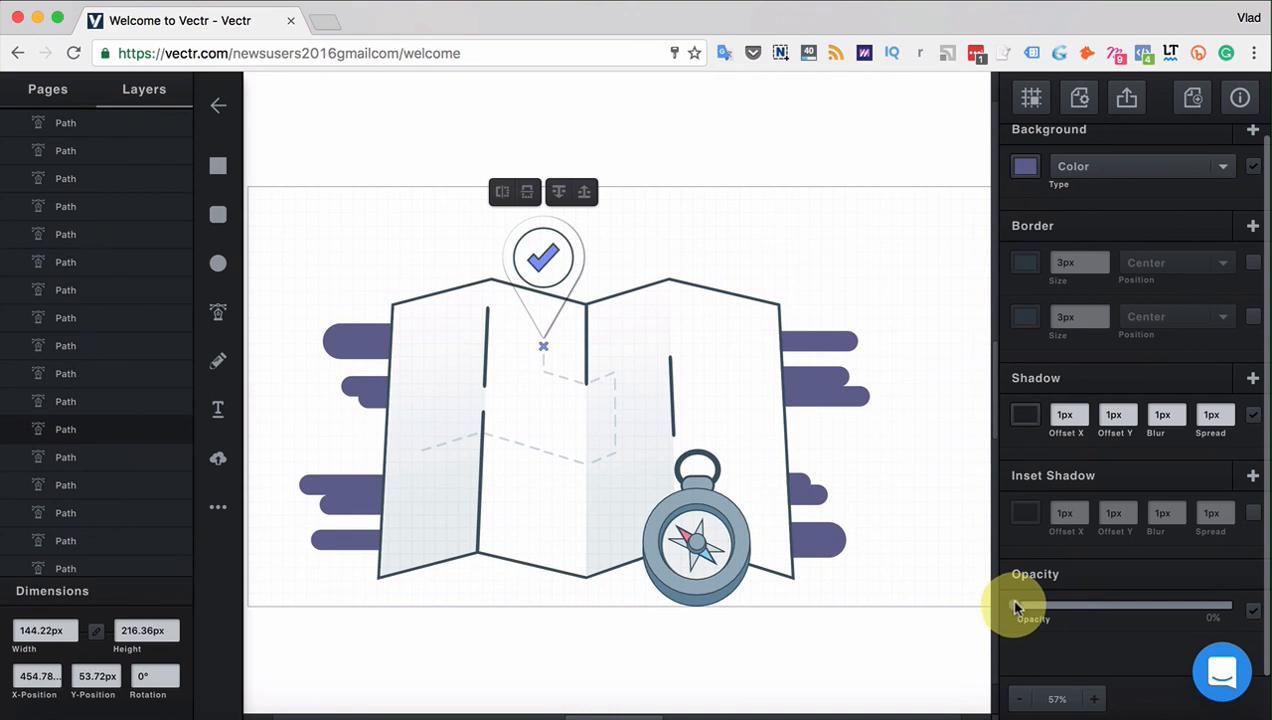
left_click_drag(1020, 608, 1230, 608)
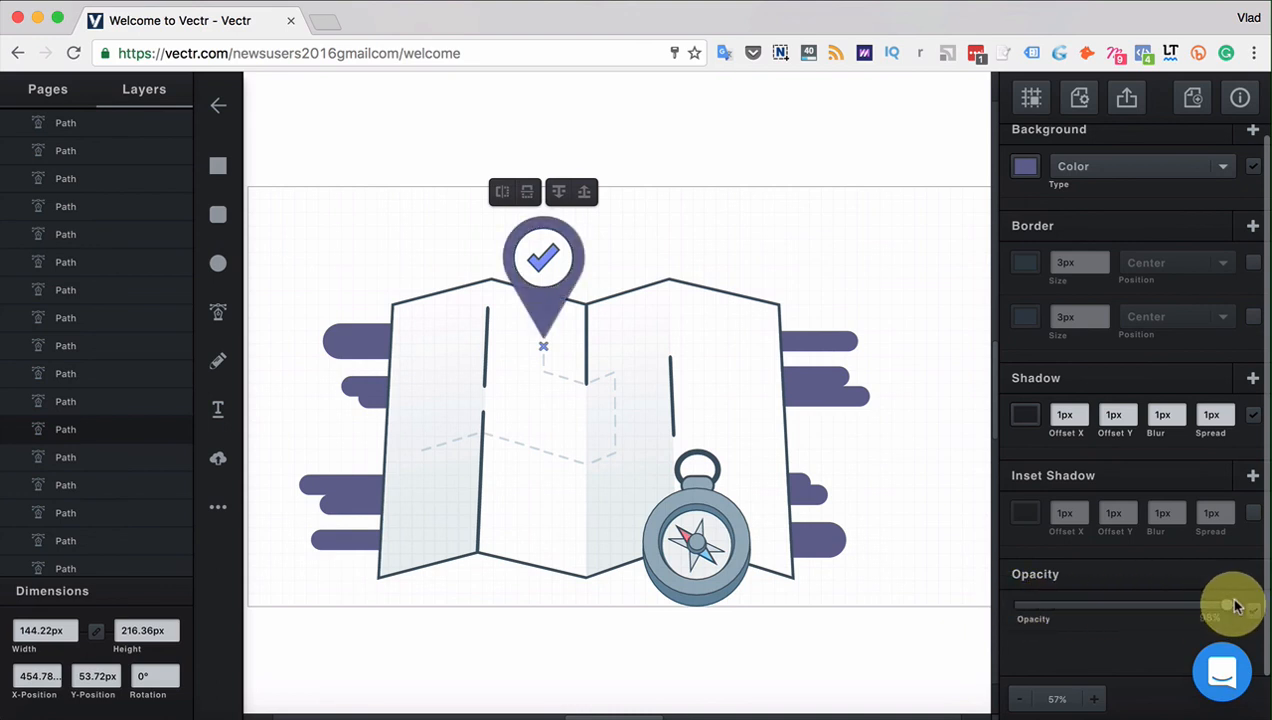
left_click_drag(1232, 604, 1232, 604)
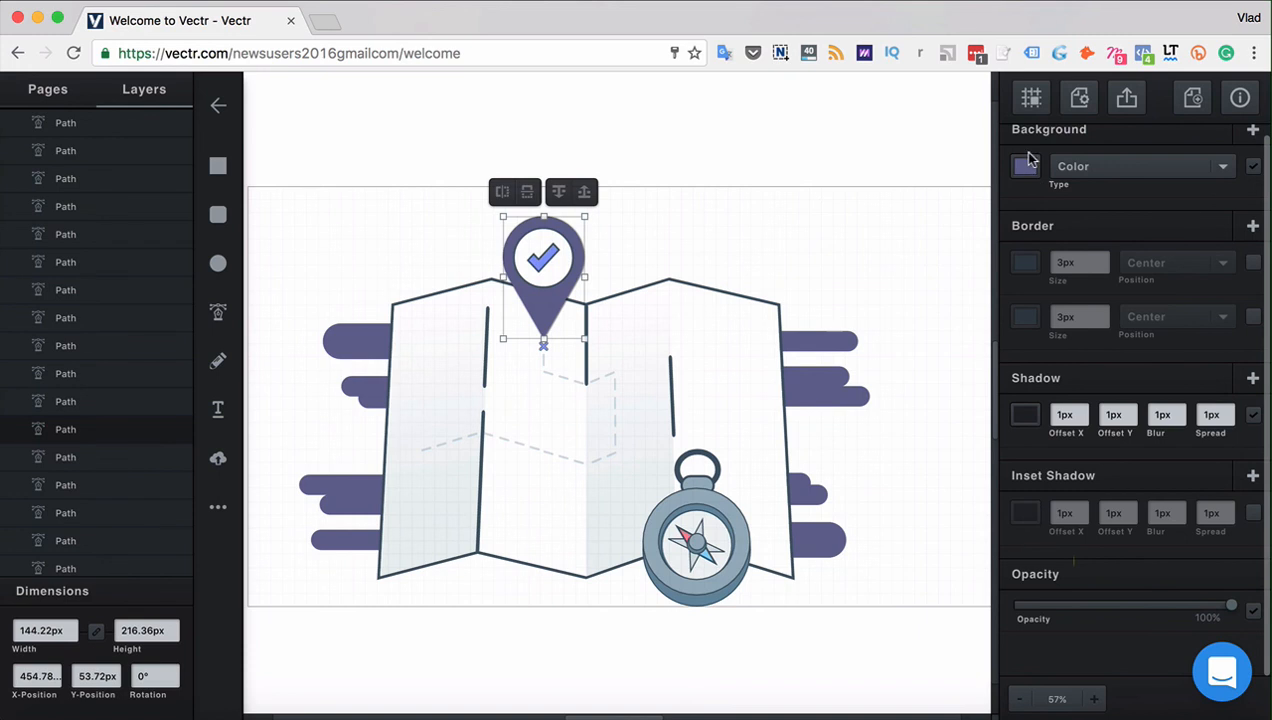
Step: Set the pin's background type to Image, then to Linear Gradient
left_click(1140, 166)
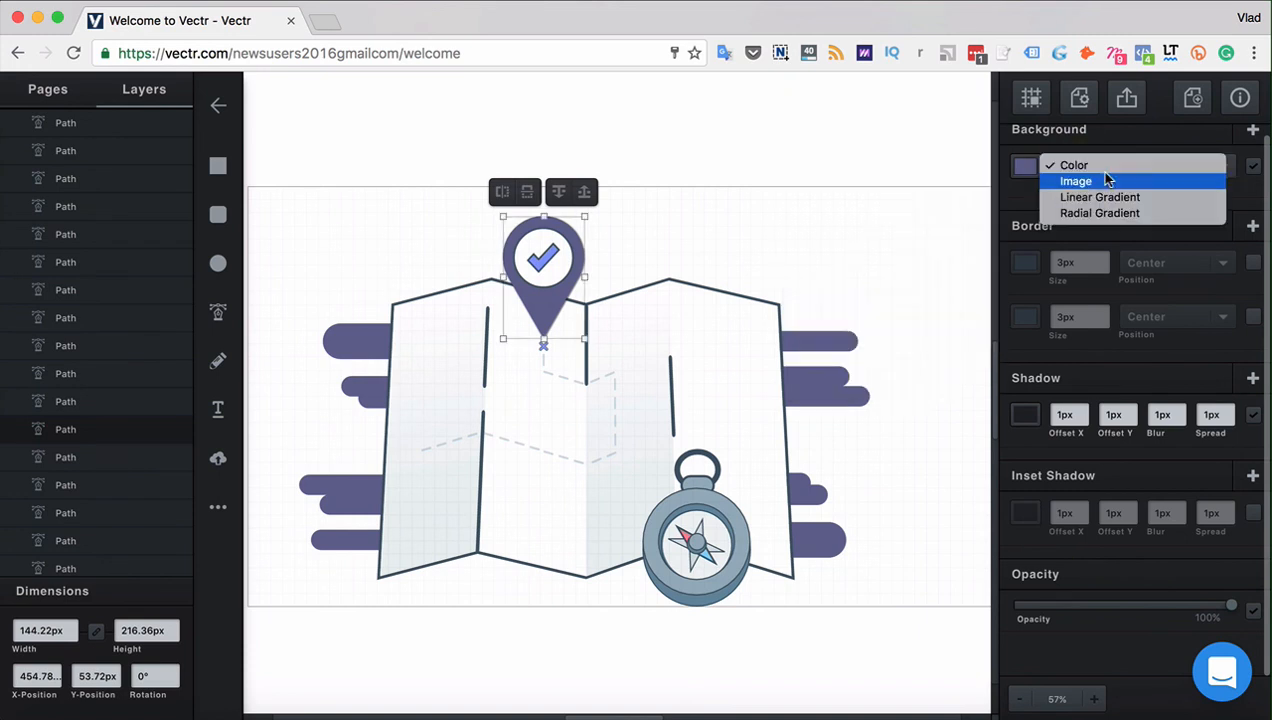
left_click(1076, 180)
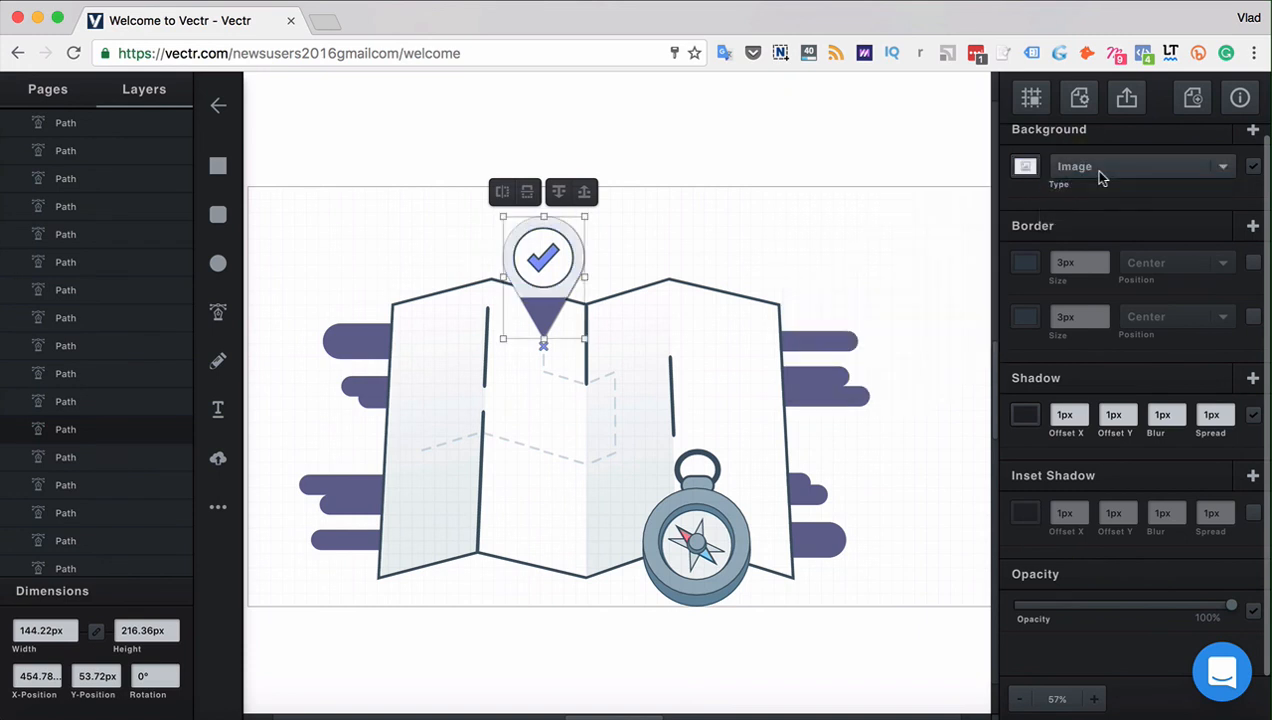
left_click(1140, 166)
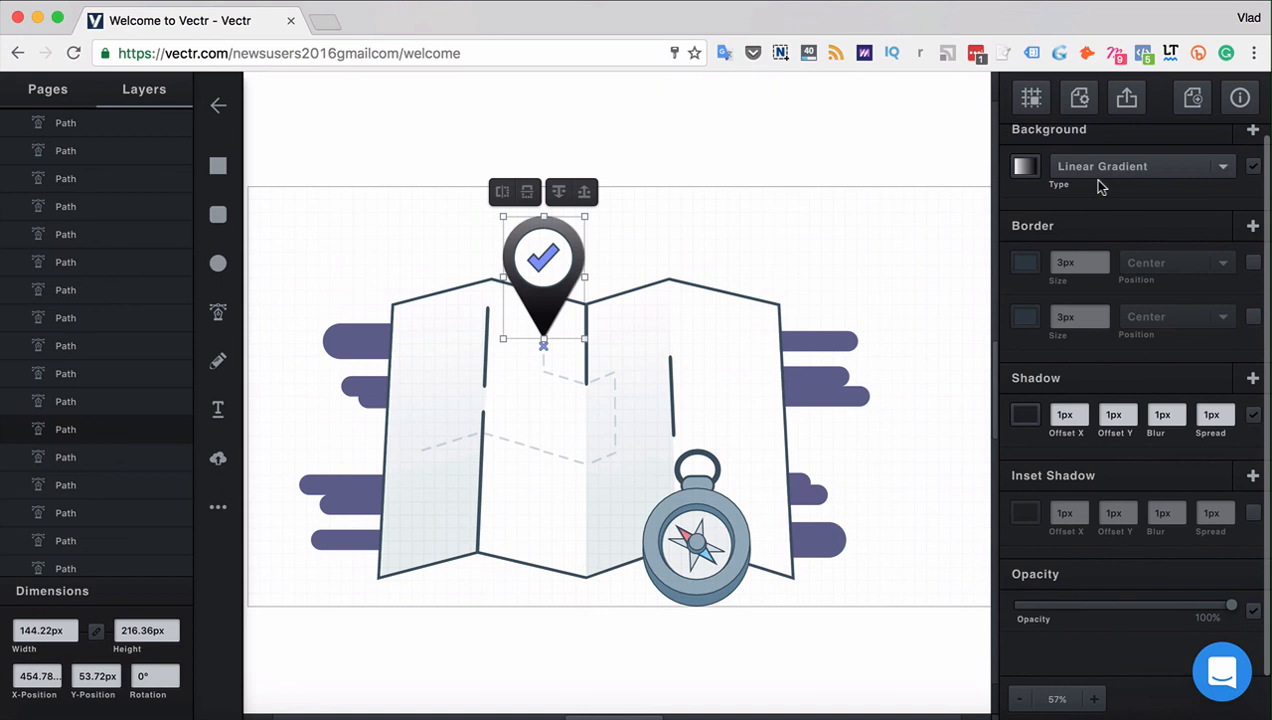